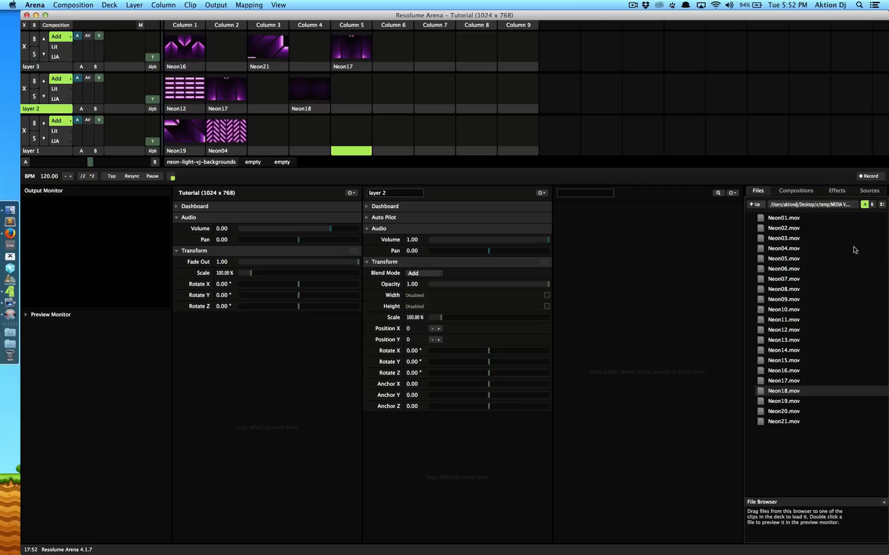
Switch the browser to the Effects list and open the View menu.
{"action": "left_click", "coordinate": [279, 5]}
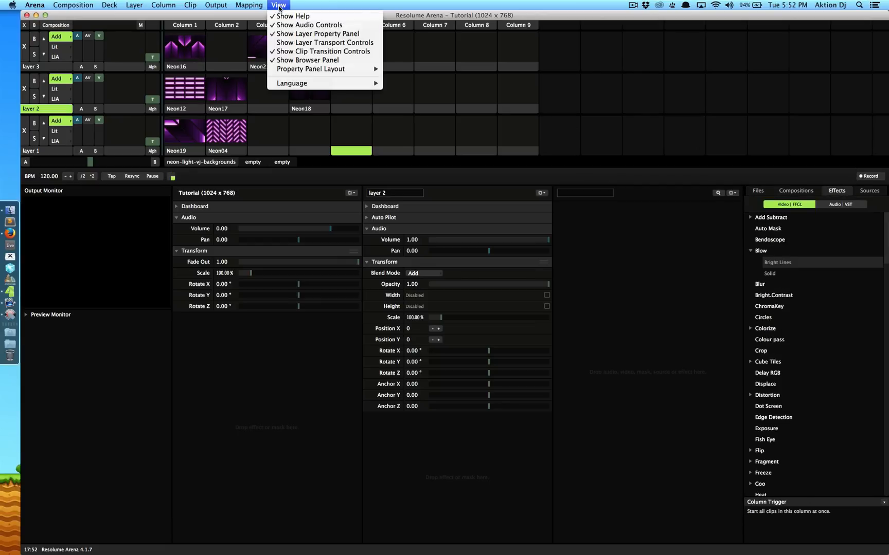
{"action": "left_click", "coordinate": [566, 248]}
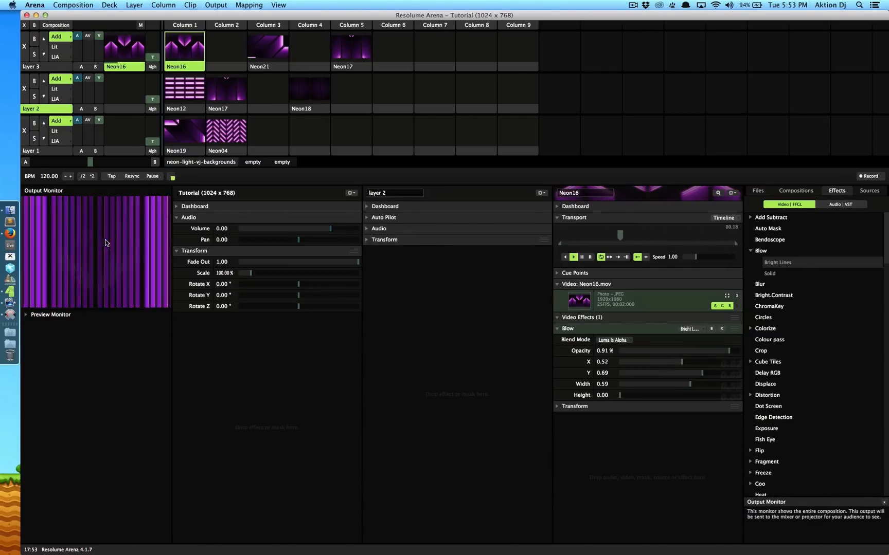
Apply Blow to layer 2's neon clips using the Bright Lines variant.
{"action": "left_click", "coordinate": [267, 46]}
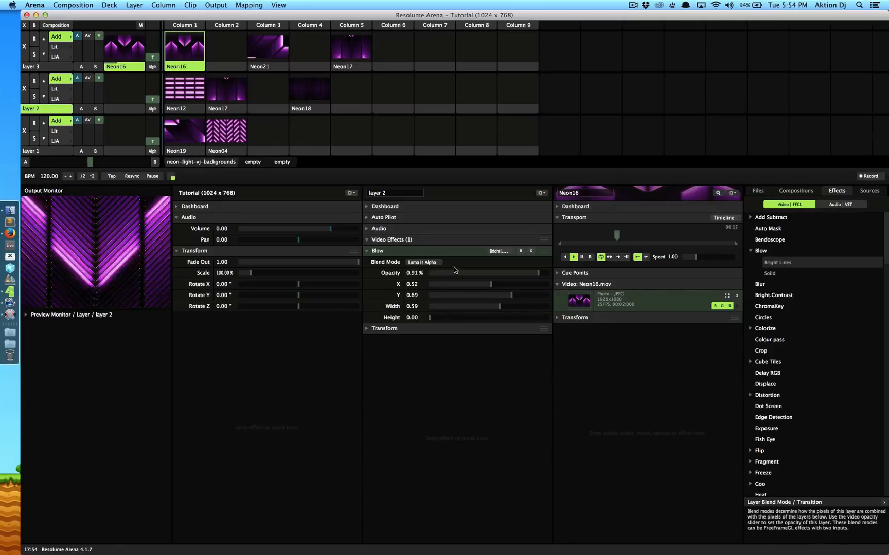
{"action": "left_click", "coordinate": [268, 92]}
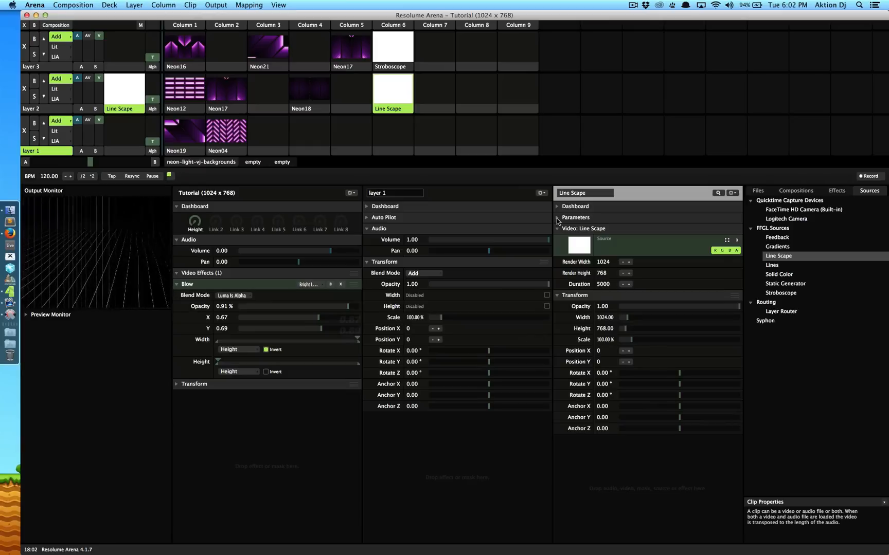
Trigger the Line Scape source in layer 2, column 6.
{"action": "left_click", "coordinate": [123, 47]}
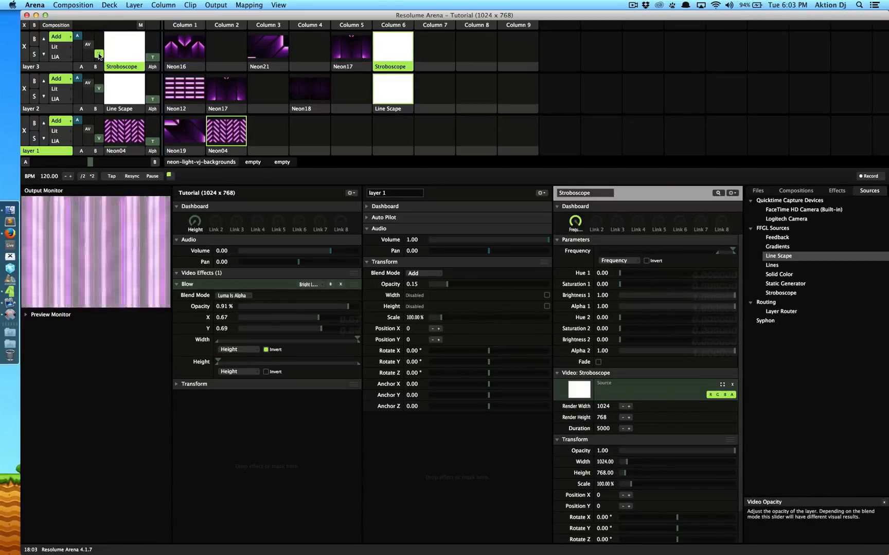